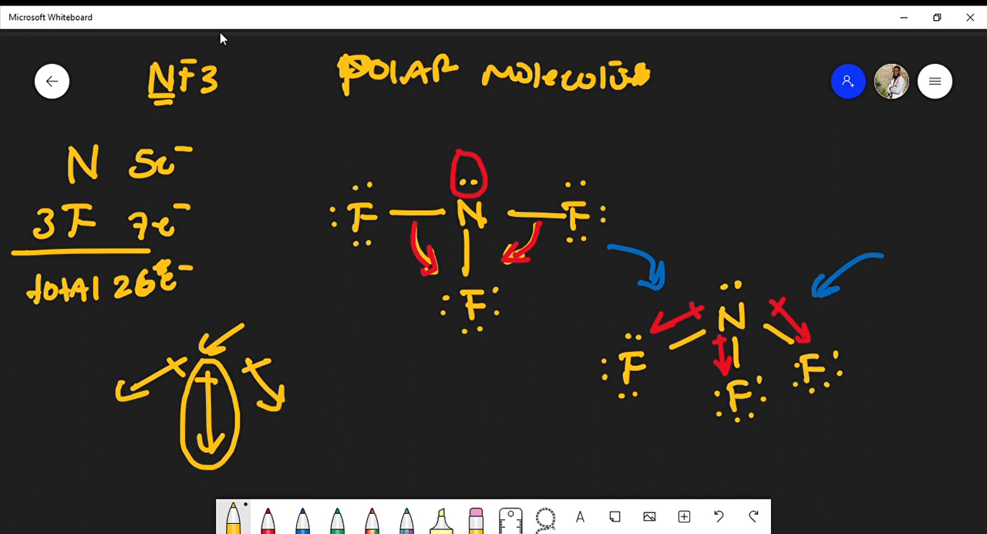
- Handwrite the first letters 'NH' in yellow ink at upper right, below 'Polar molecules'
{"action": "left_click_drag", "start_coordinate": [675, 116], "coordinate": [724, 131]}
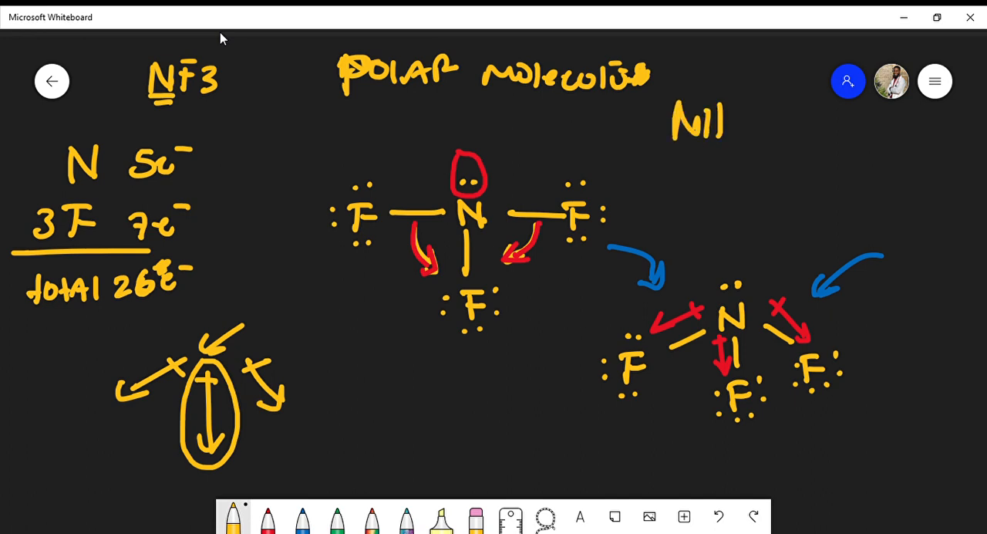